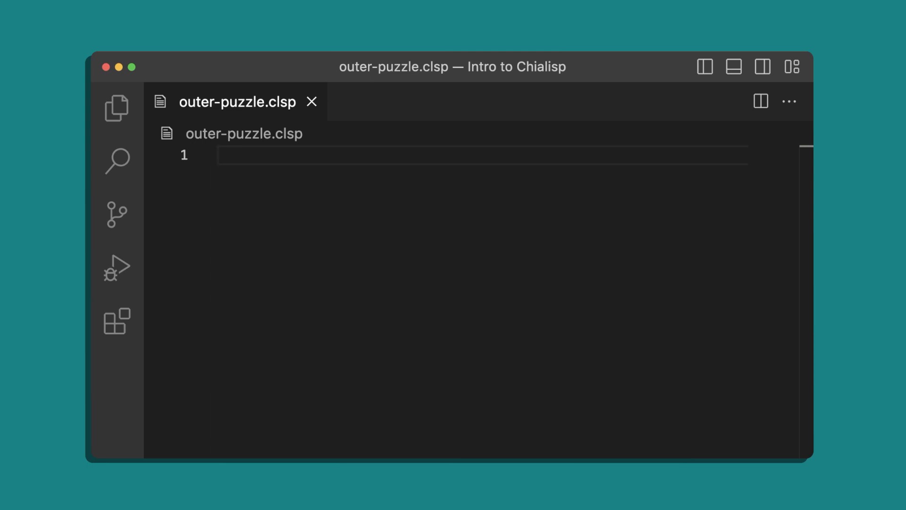
Write the mod header (PUBLIC_KEY INNER_PUZZLE inner_solution) and include condition_codes.clib
text(())
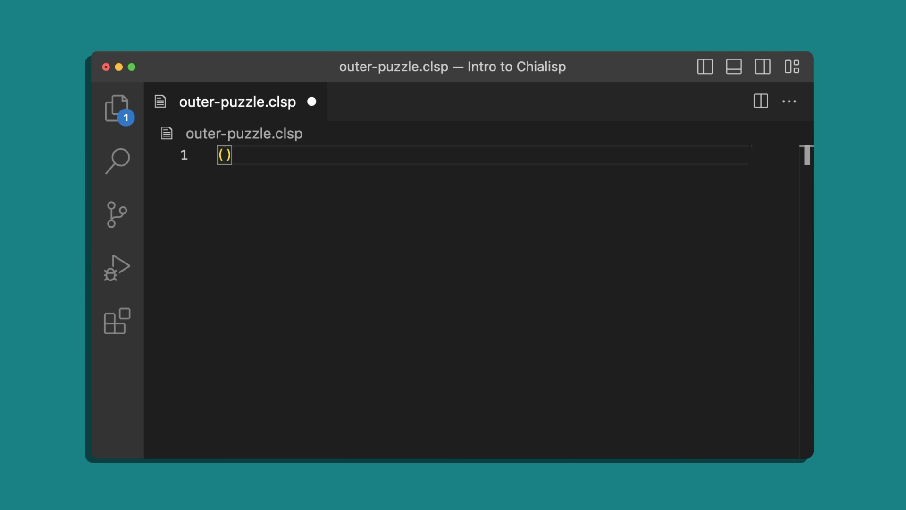
key(Enter)
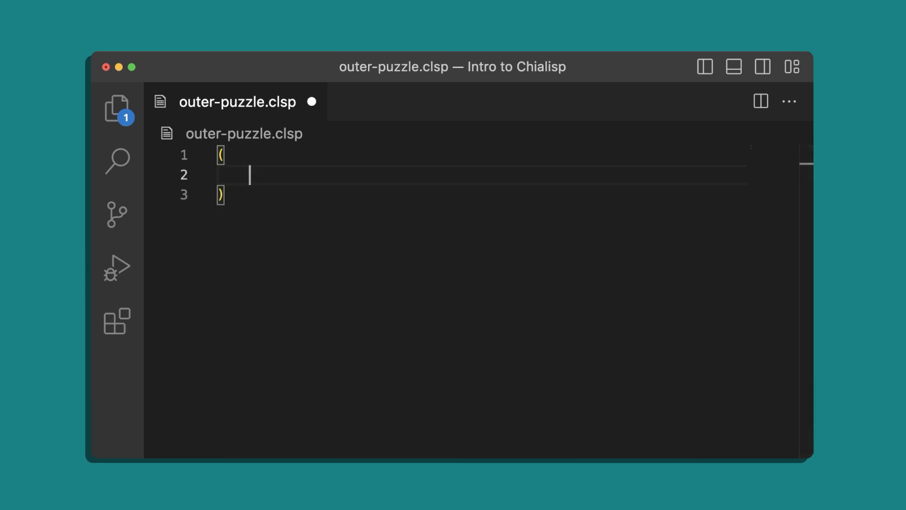
text(mod)
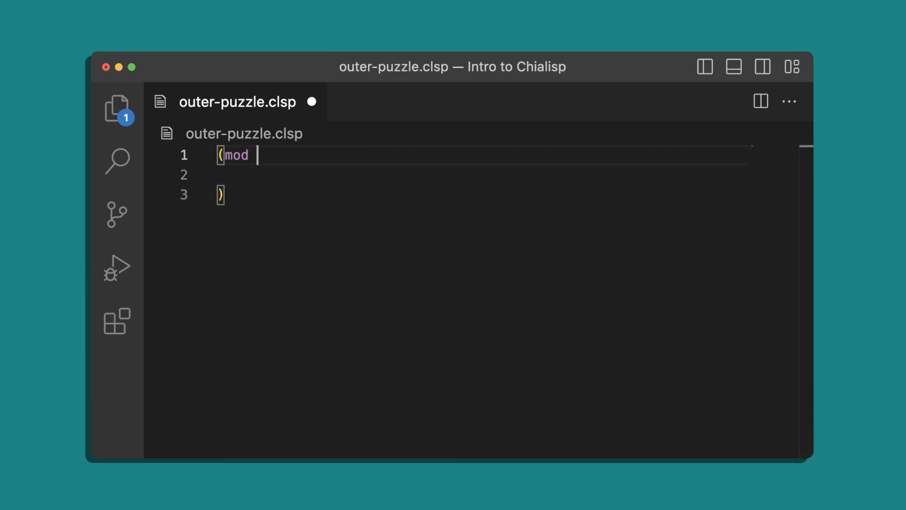
text((PUBLIC_KEY)
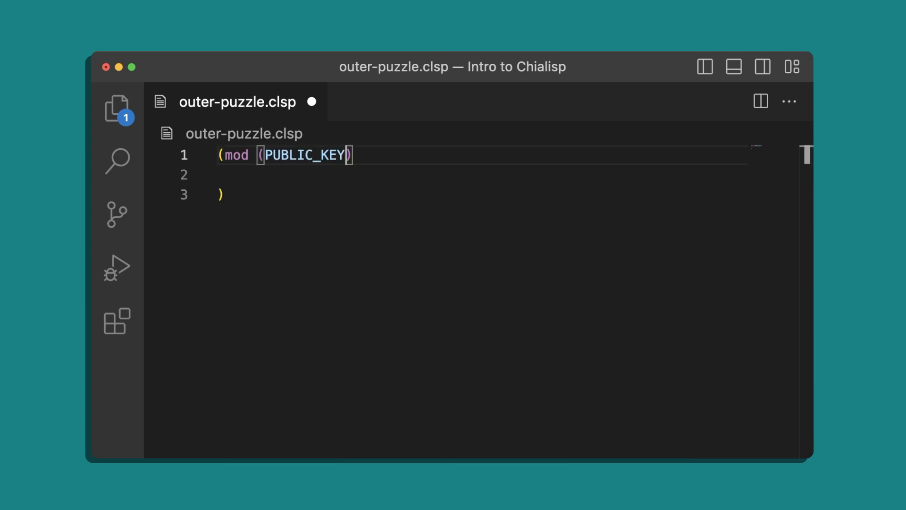
text(" ")
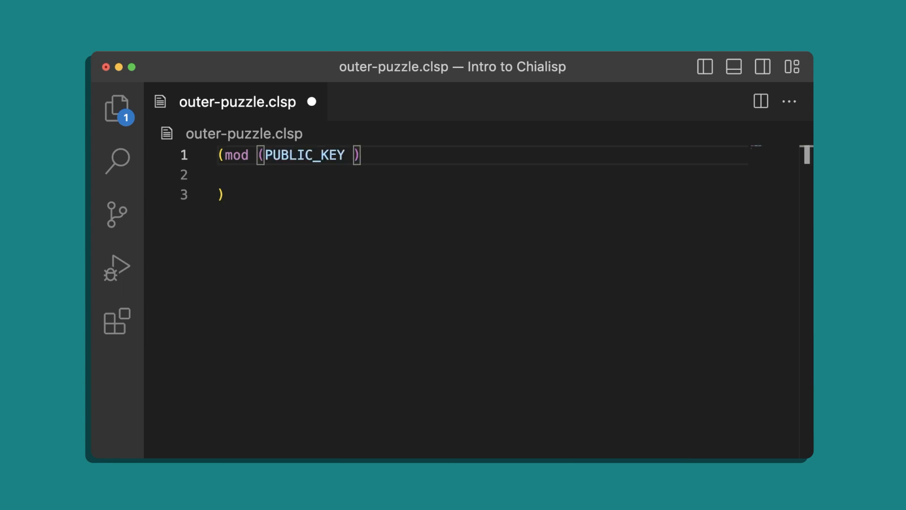
text(INNER_PUZZLE)
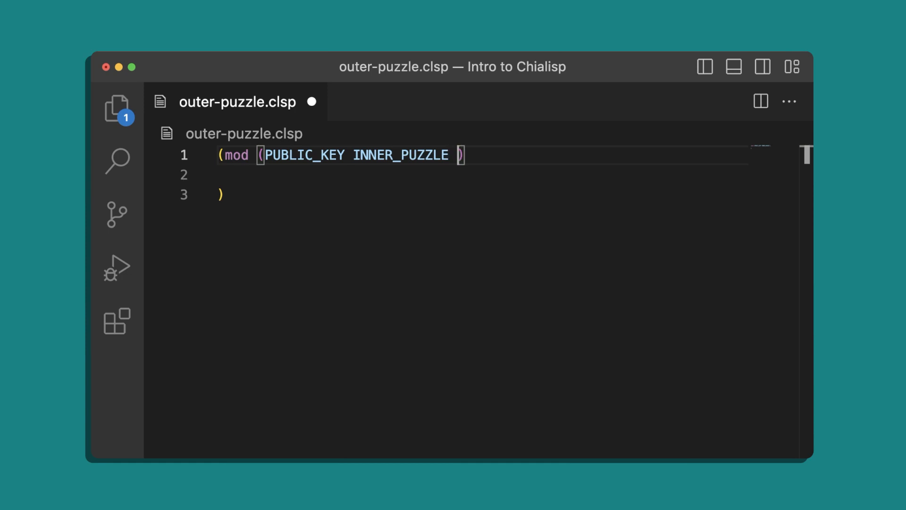
text(inner_solution)
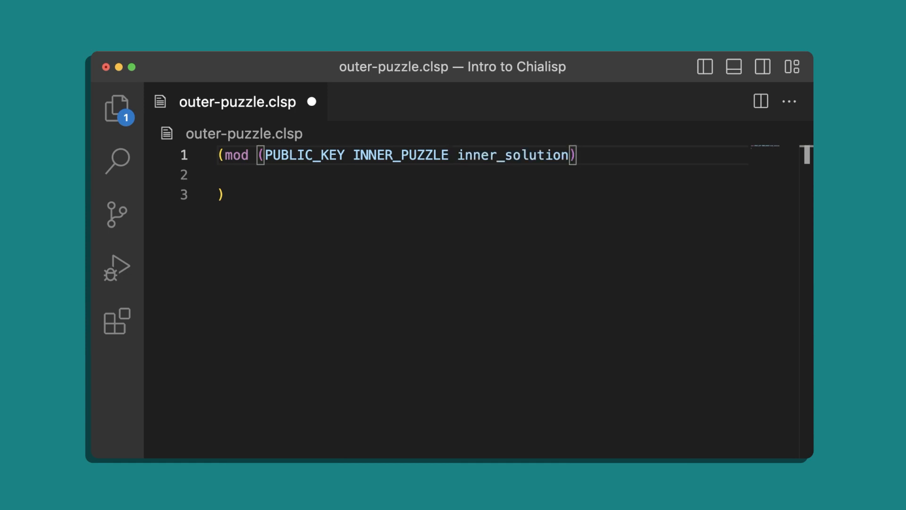
text((include ))
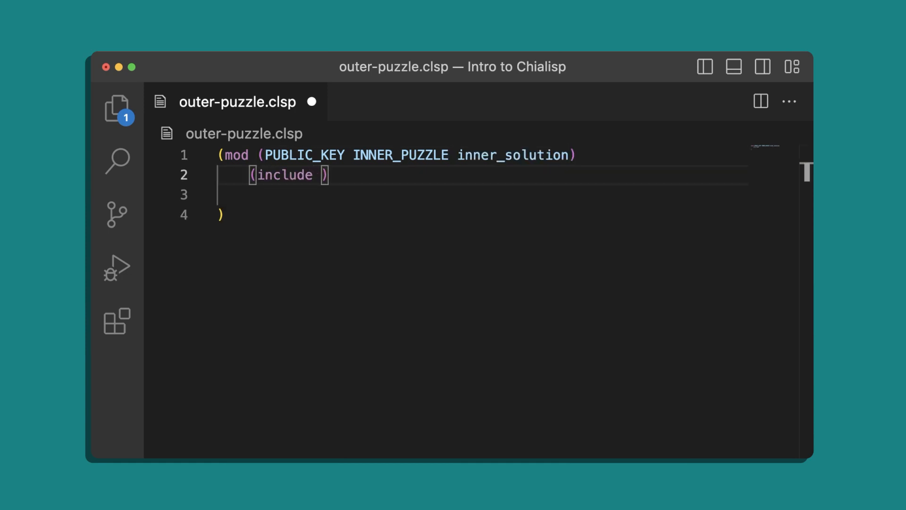
text(condition_codes.clib)
click(483, 194)
text((include sha256tree.clib)
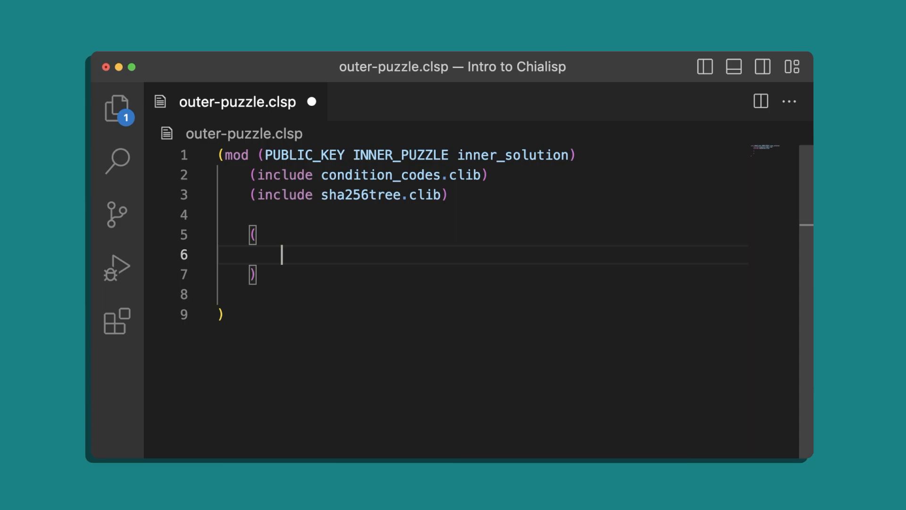
Define calculate_output (PUBLIC_KEY inner_solution conditions) returning (c (list AGG_SIG_ME PUBLIC_KEY (sha256tree inner_solution)) conditions)
text(defun)
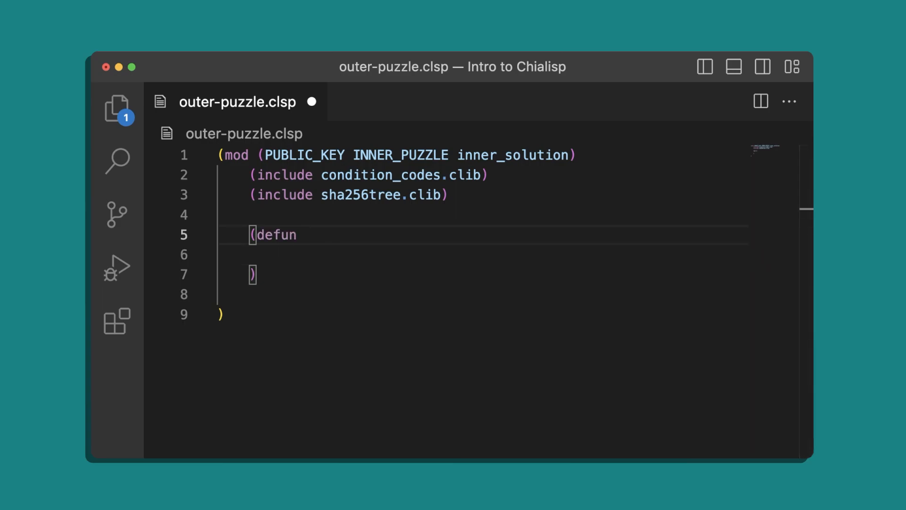
text(calculate_output)
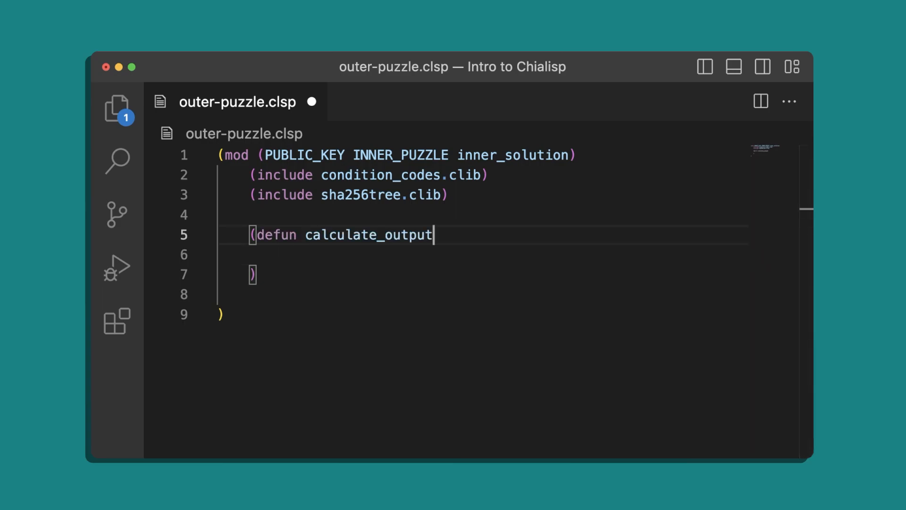
text((PUBLIC_KEY))
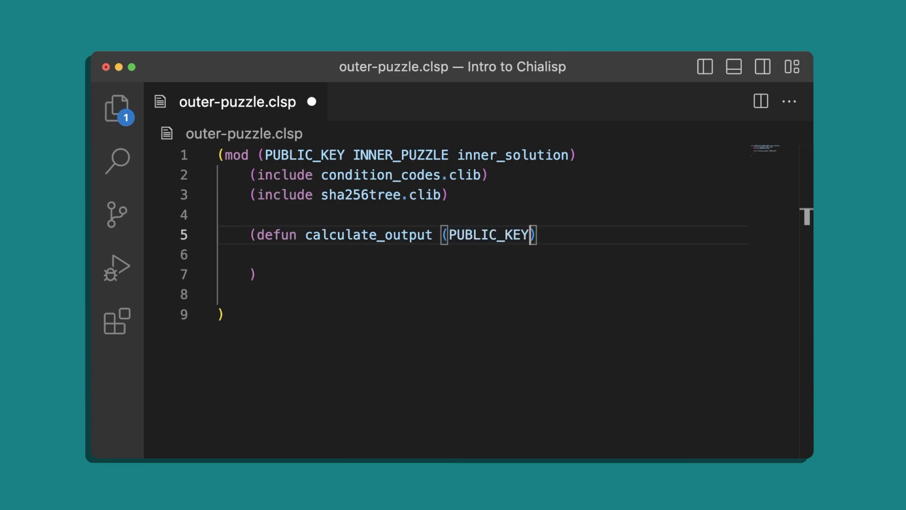
text(" ")
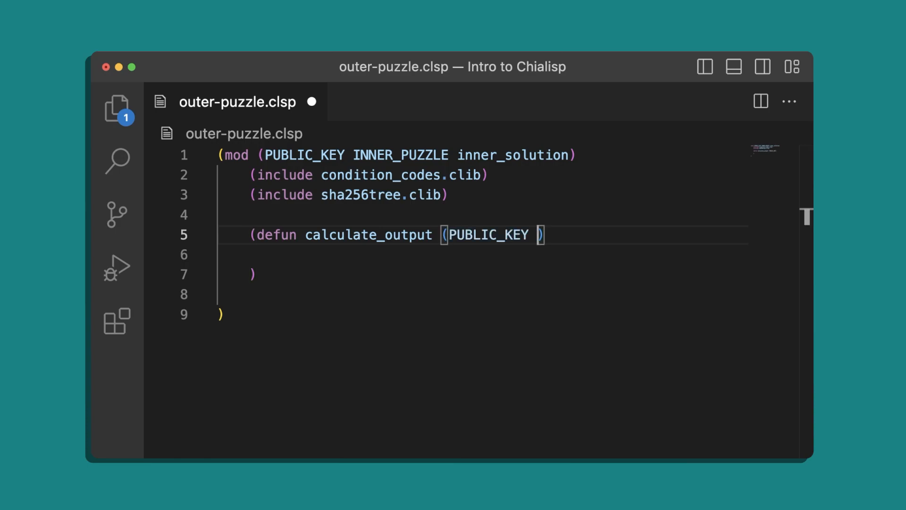
text(inner_solution)
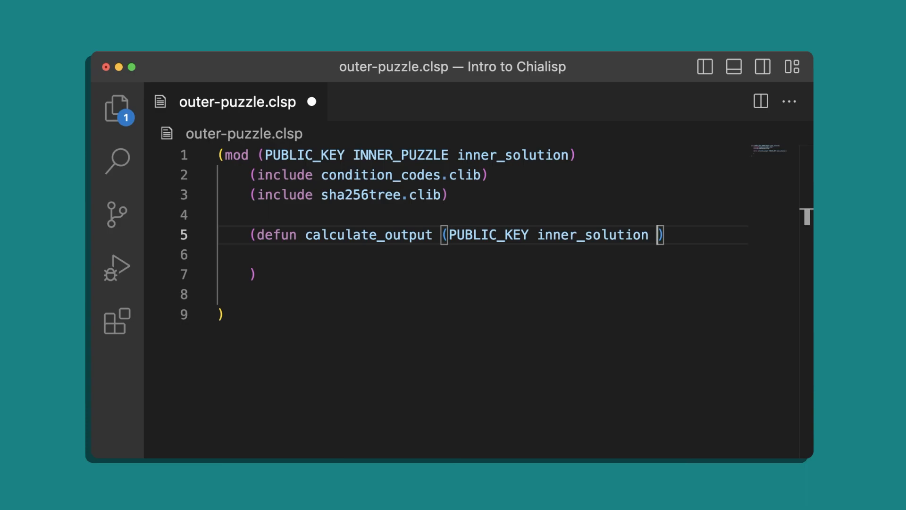
text(conditions)
click(481, 255)
text((c)
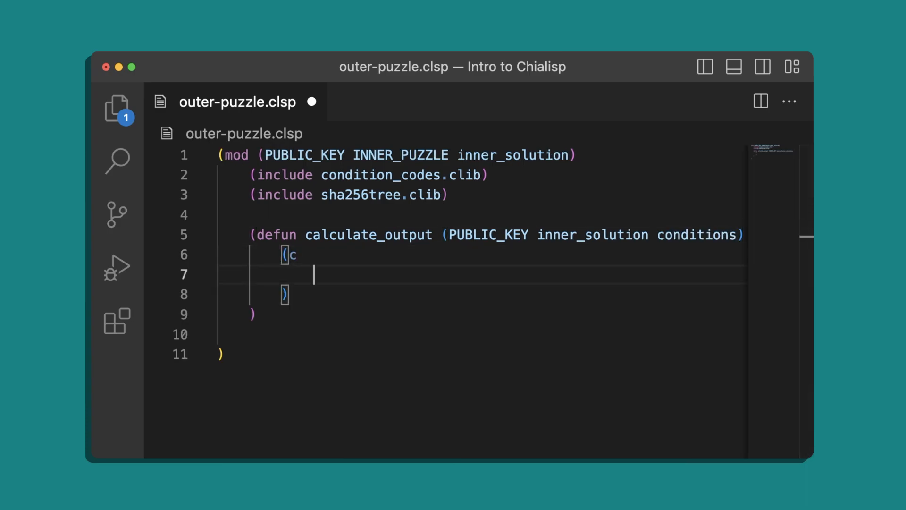
text((list)
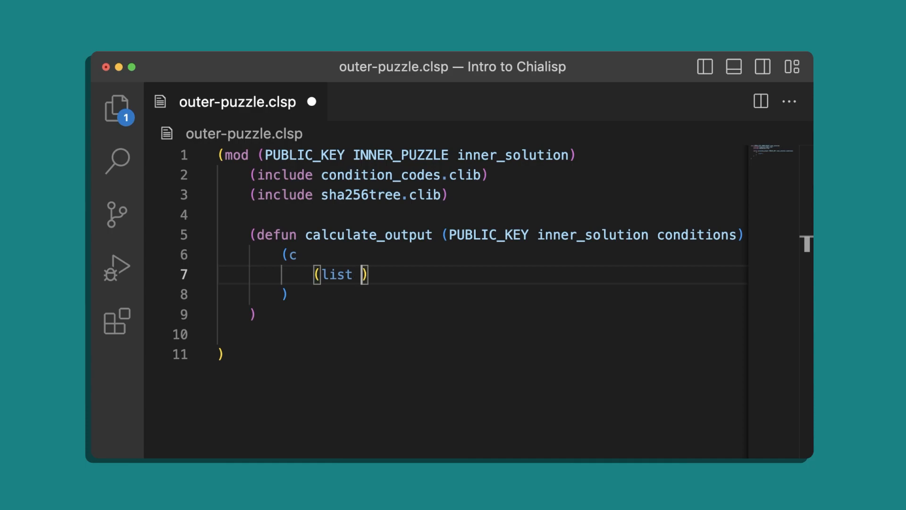
text(AGG_SIG_ME PUBLIC_KEY)
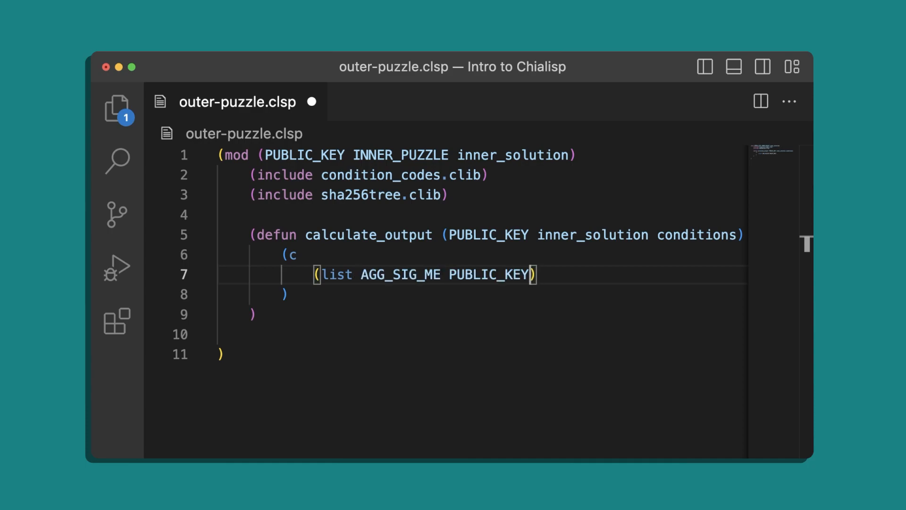
text((sha256tree))
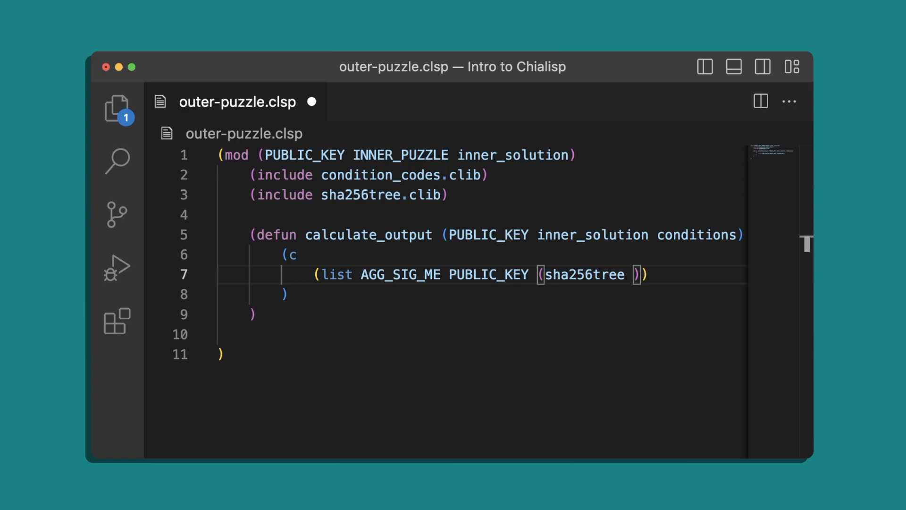
text(inner_solution)
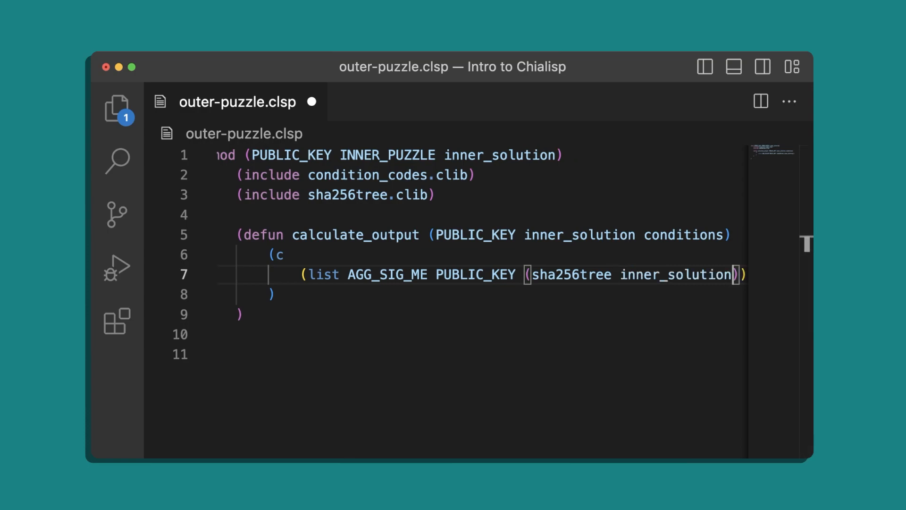
text(conditions)
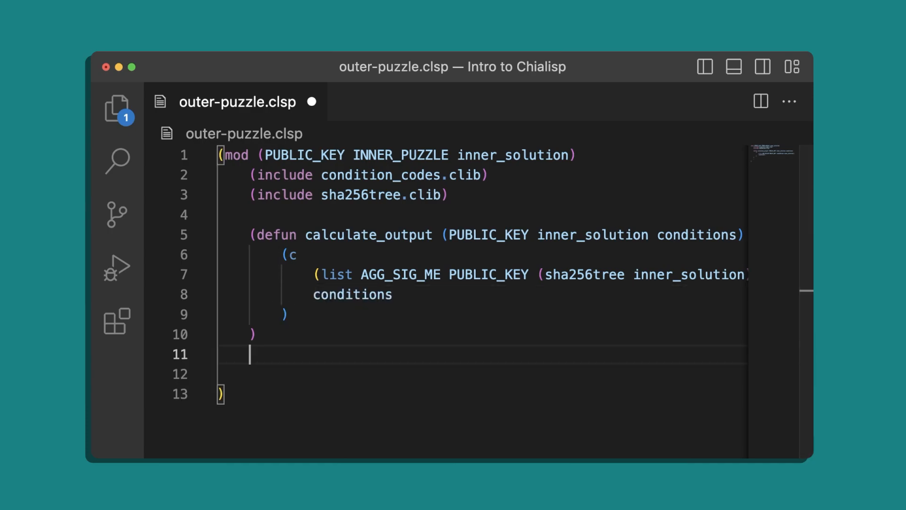
Add the main expression (calculate_output PUBLIC_KEY inner_solution (a INNER_PUZZLE inner_solution))
text((calculate_output))
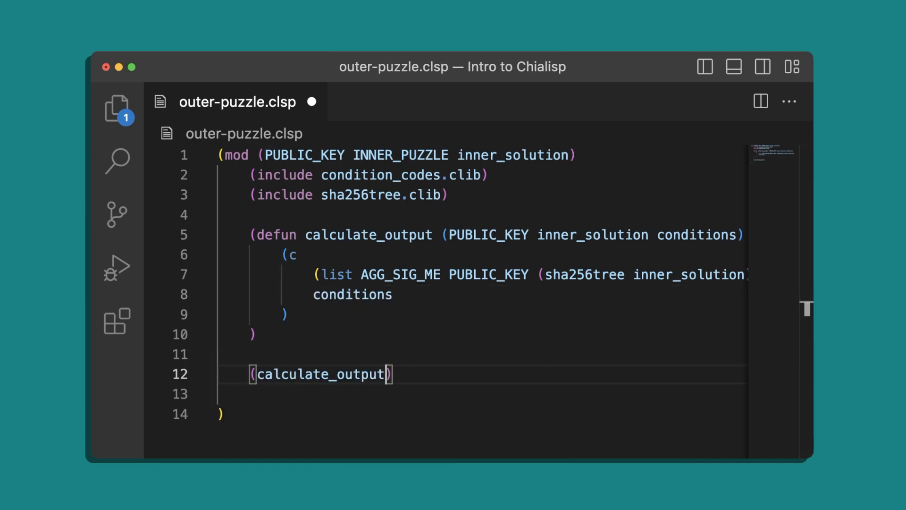
text(PUBLIC_KEY inner_solution)
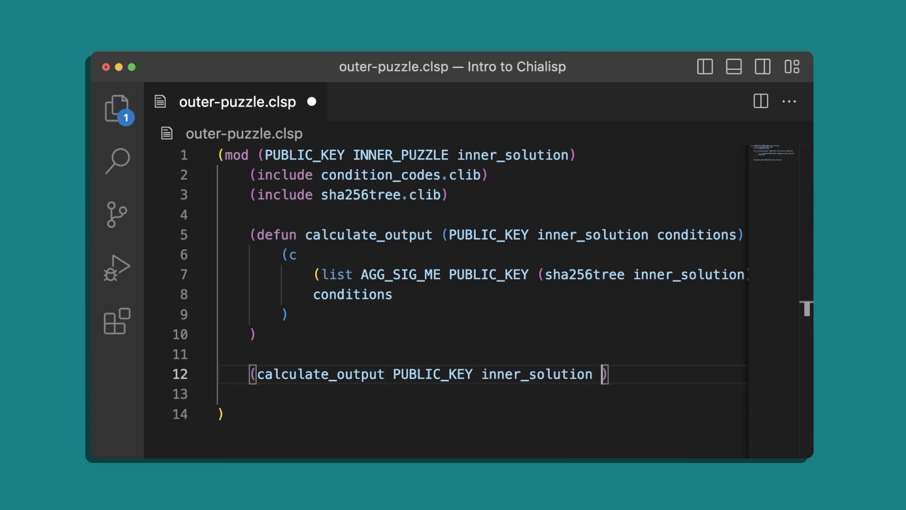
text((a)
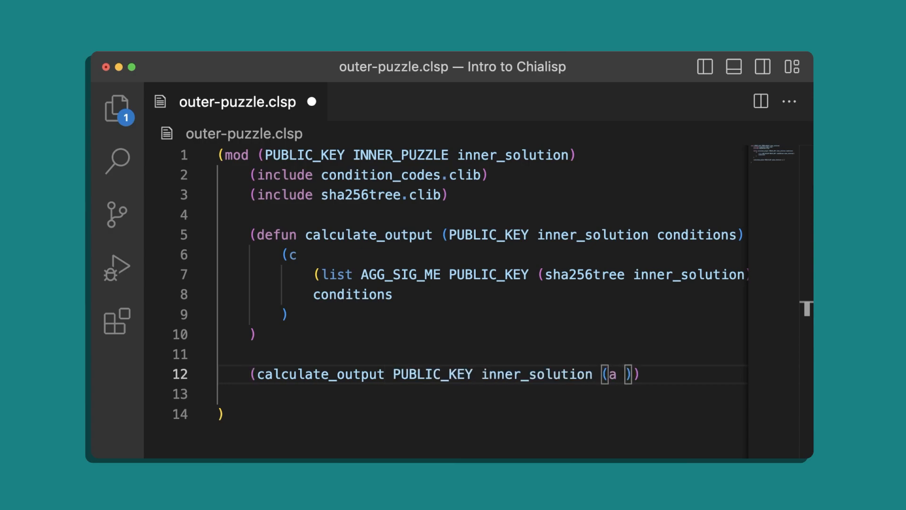
text(INNER_PUZZLE)
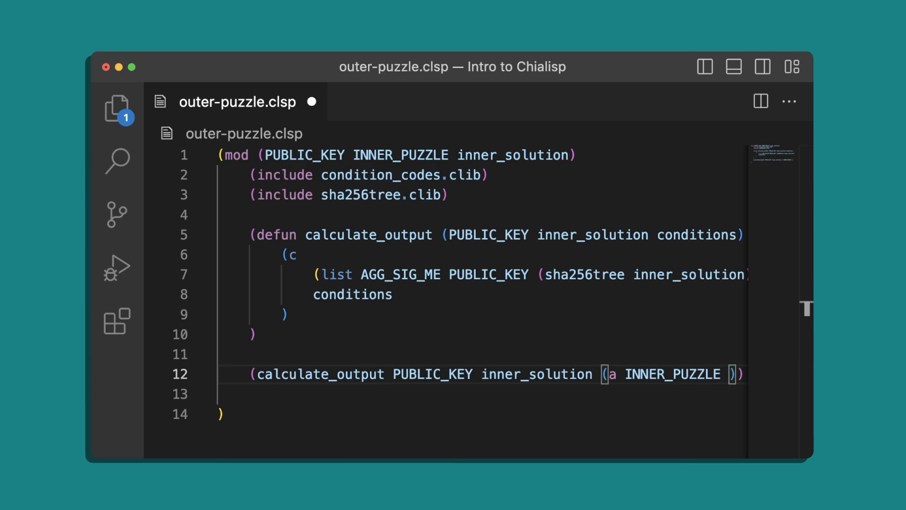
text(inner_solution)
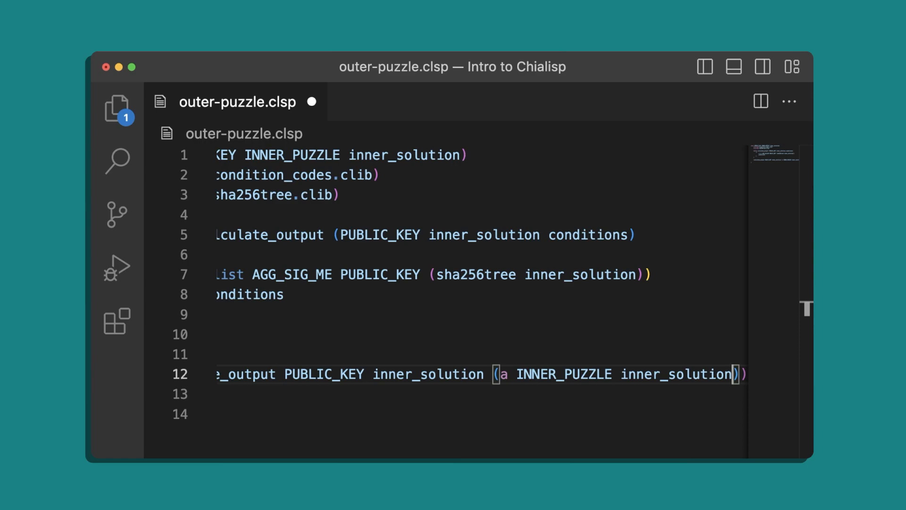
Scroll the editor view left
scroll(left, 3)
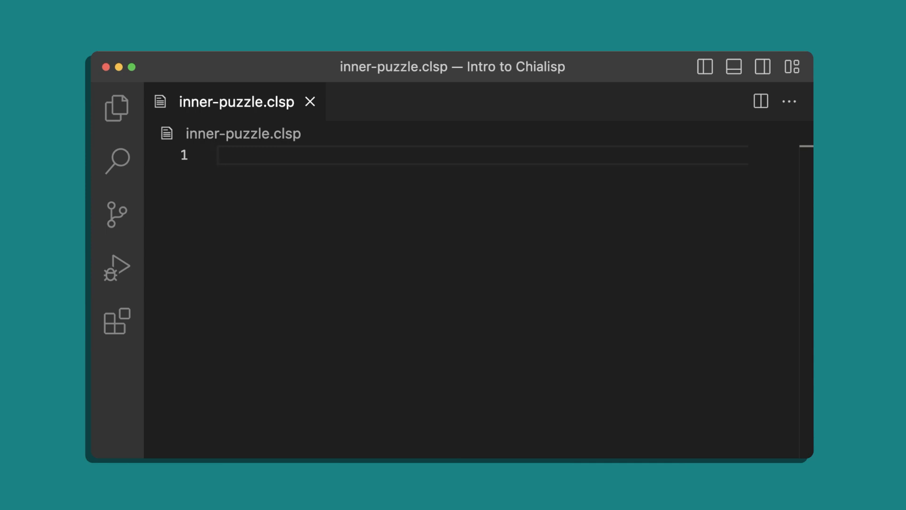
Declare the inner mod taking REQUIRED_BLOCKS and conditions, including condition_codes.clib
text(()
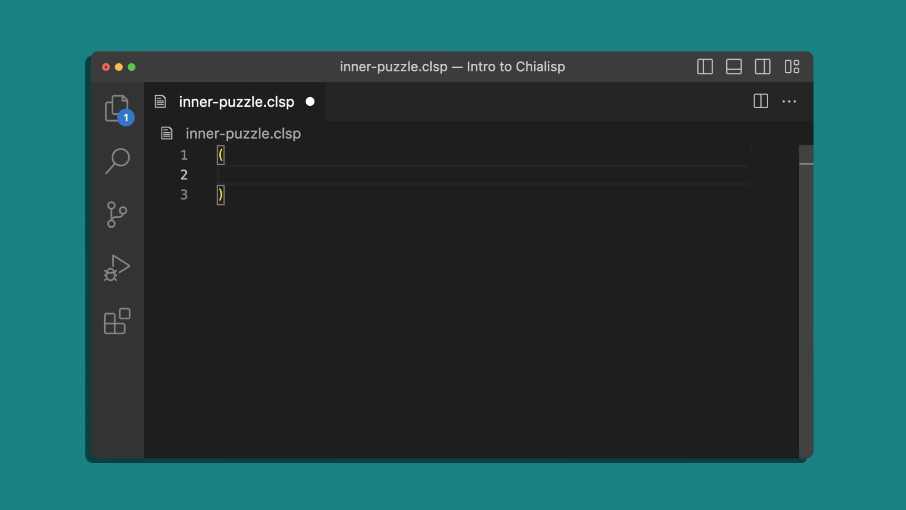
text(mod)
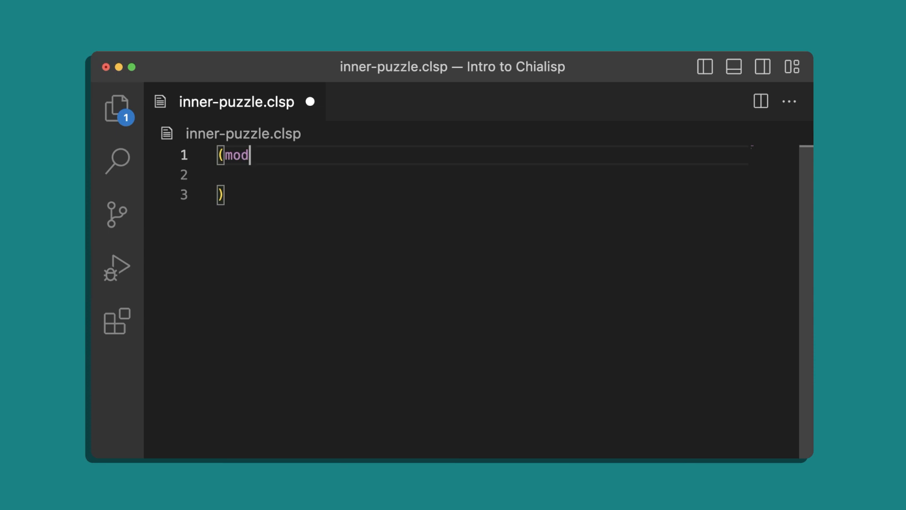
text(())
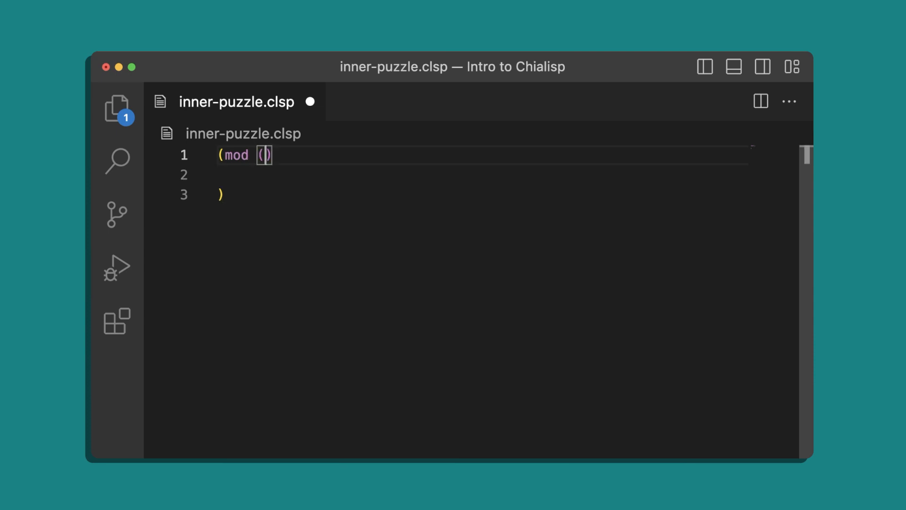
text(REQUIRED_BLOCKS)
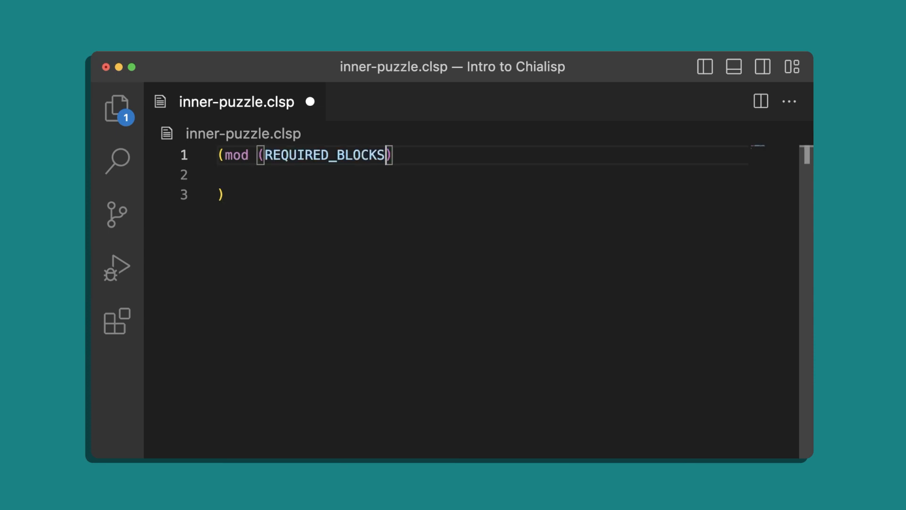
text(conditions)
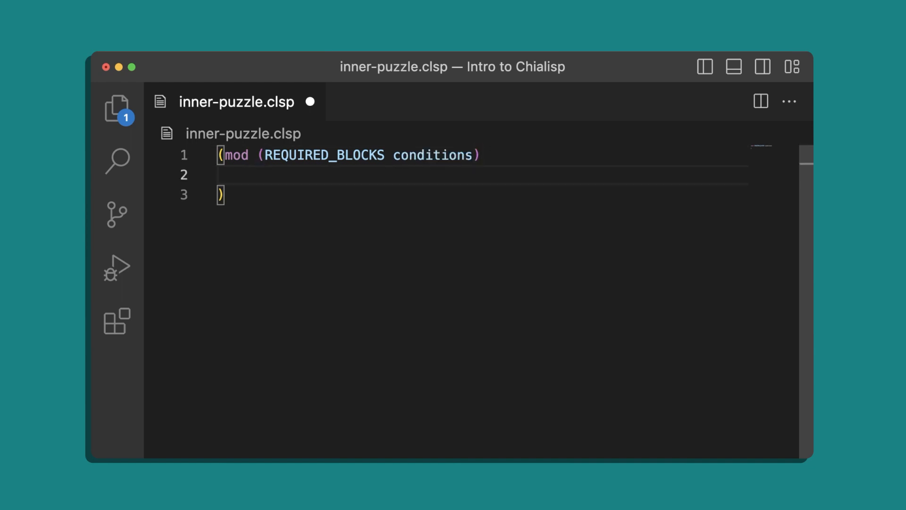
text(()
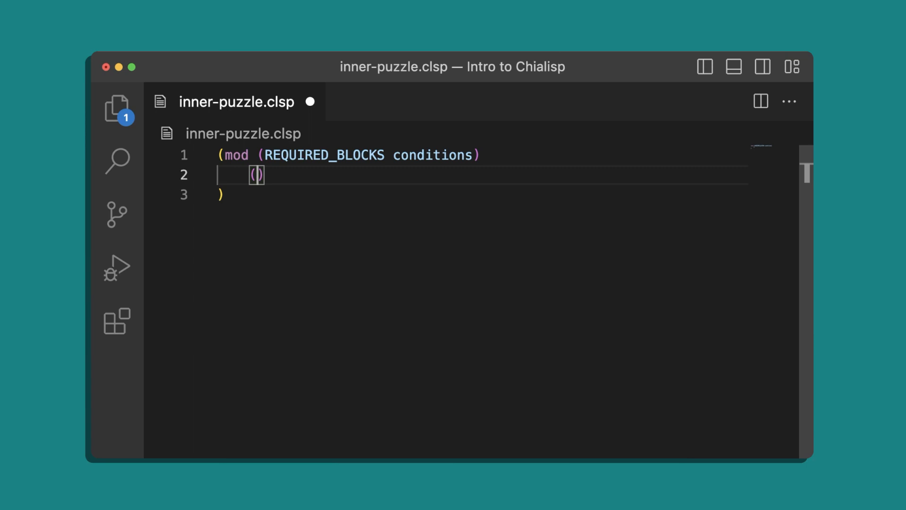
text((include condition_codes.clib))
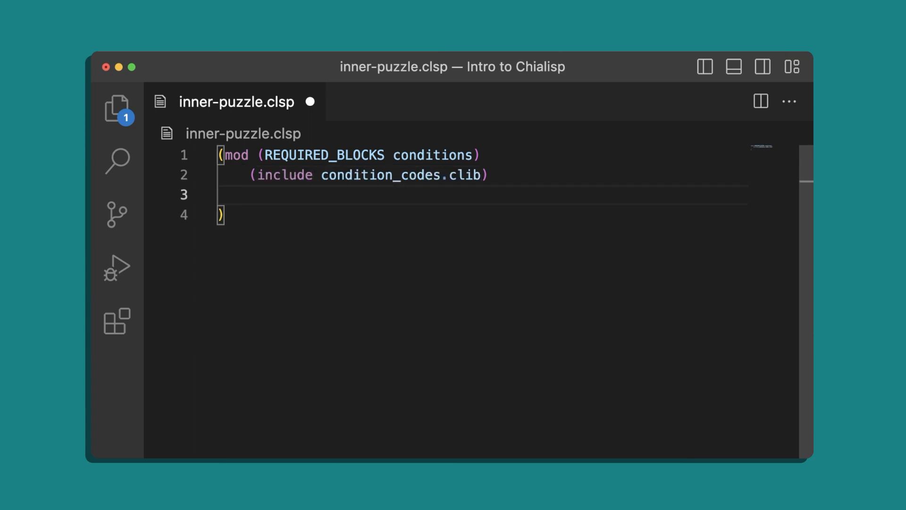
Return (c (list ASSERT_HEIGHT_RELATIVE REQUIRED_BLOCKS) conditions) and save the file
key(Enter)
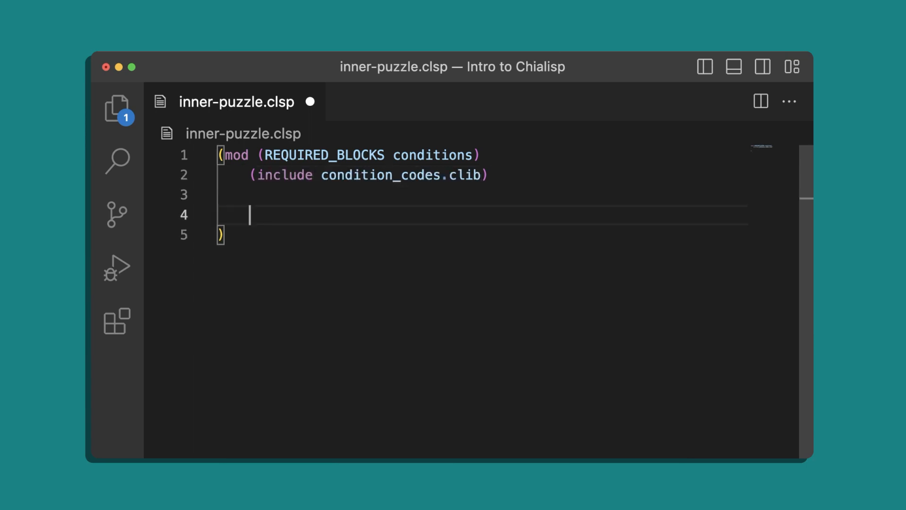
text((c)
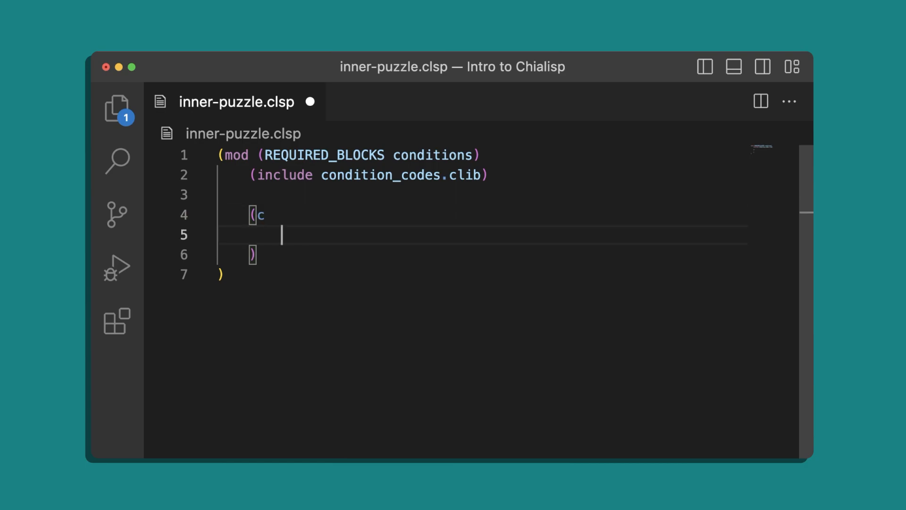
text((list ASSERT_HEIGHT_RELATIVE ))
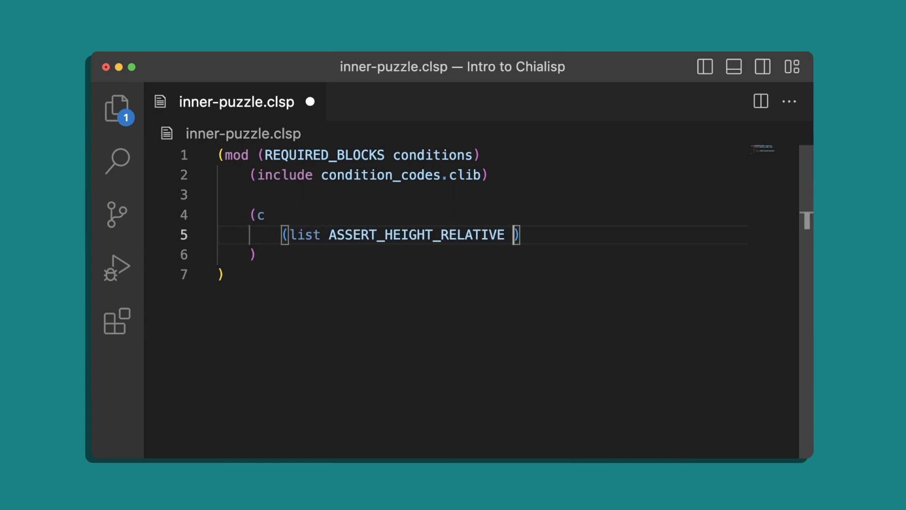
text(REQUIRED_BLOCKS)
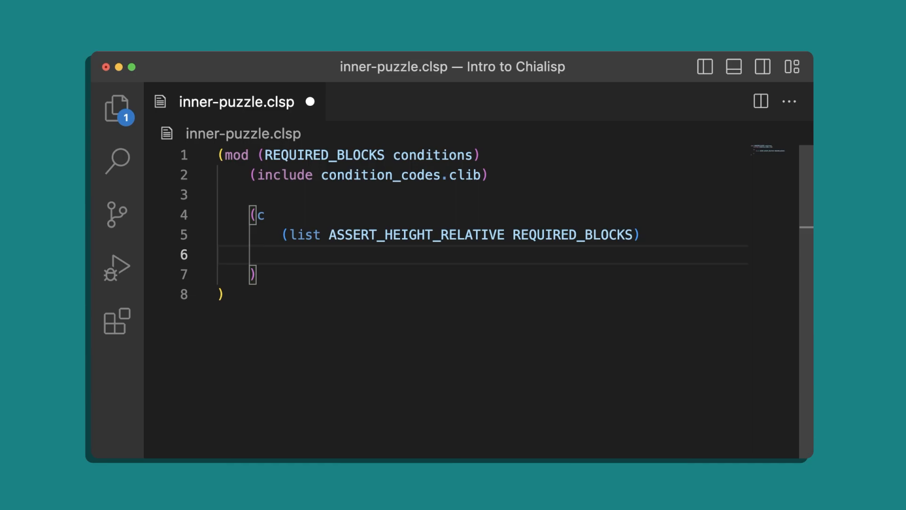
text(conditions)
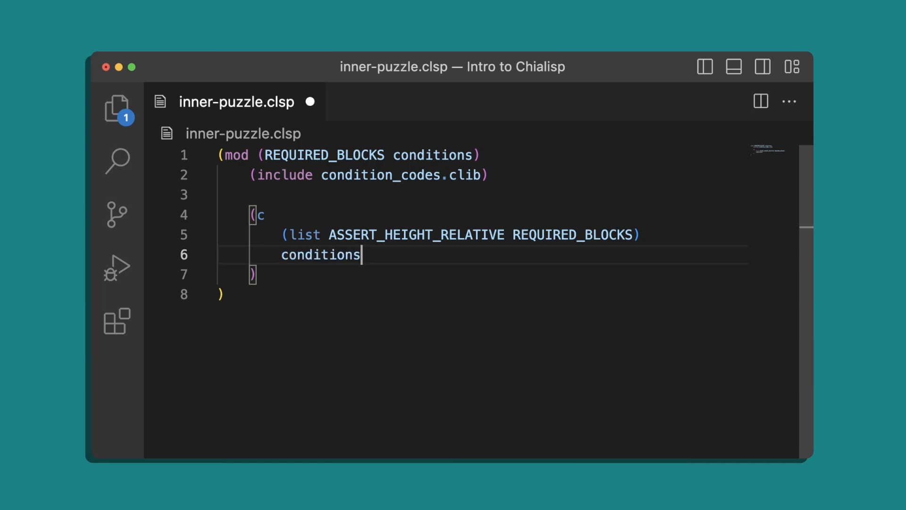
key(Cmd+S)
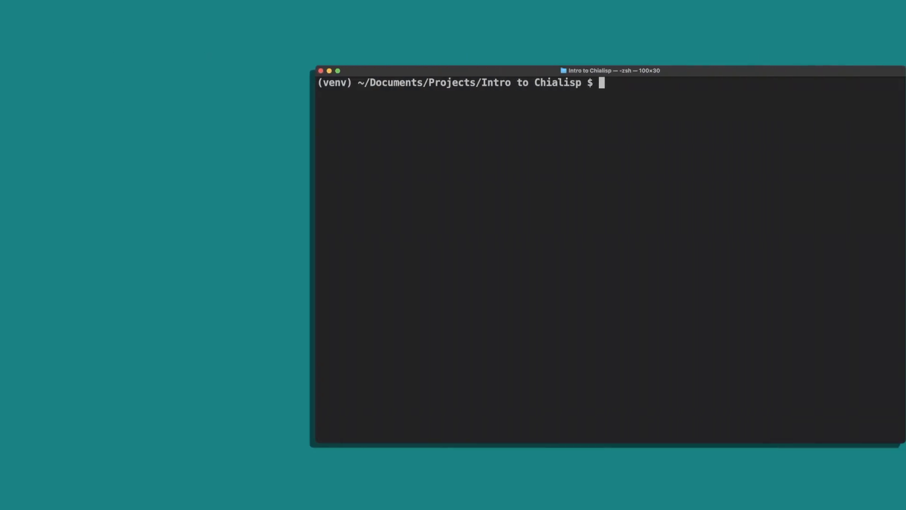
Show the wallet keys, then curry inner-puzzle.clsp with -a 20
drag(606, 70, 447, 70)
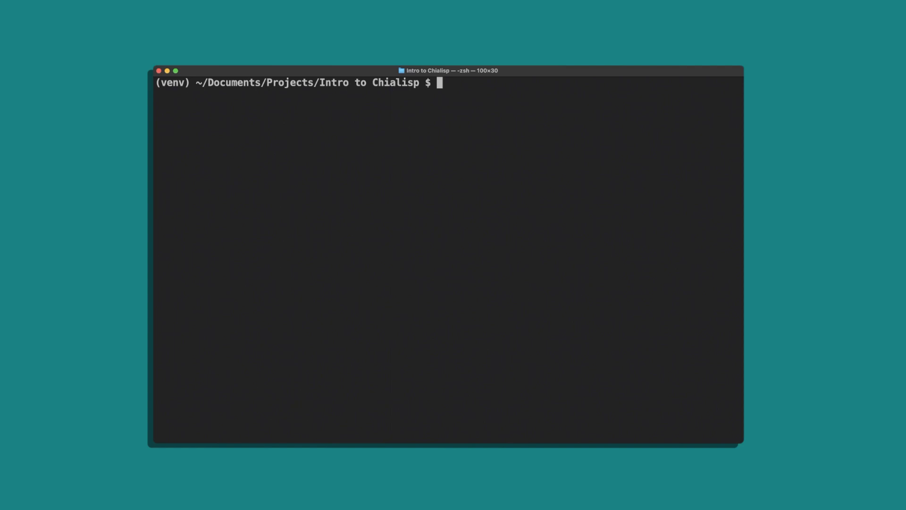
text(chia keys show)
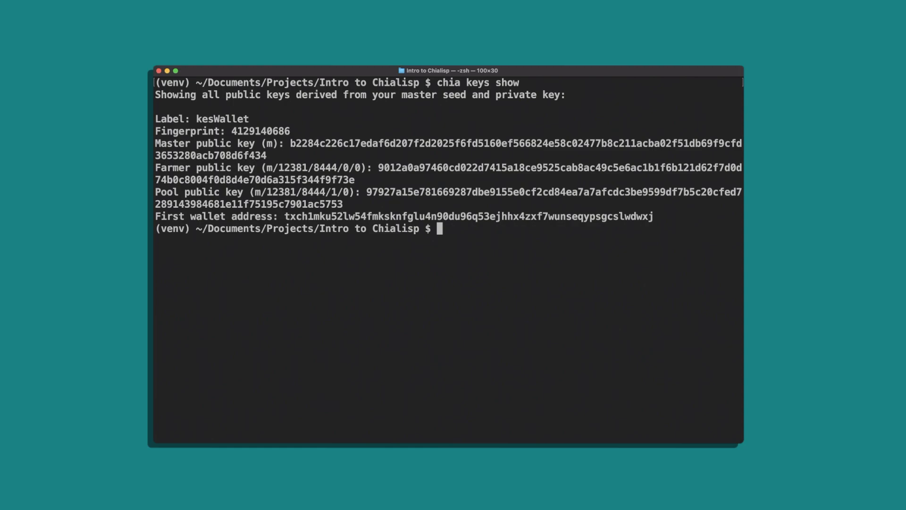
text(cdv)
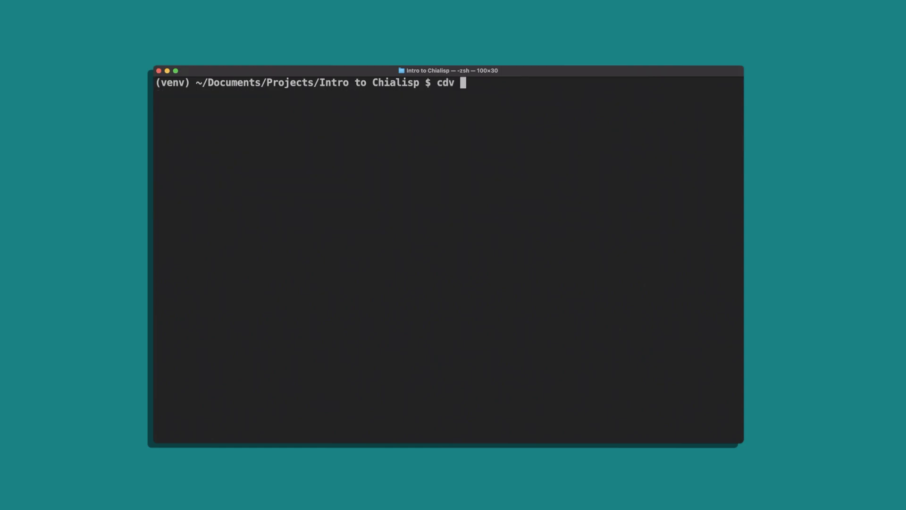
text(clsp curry)
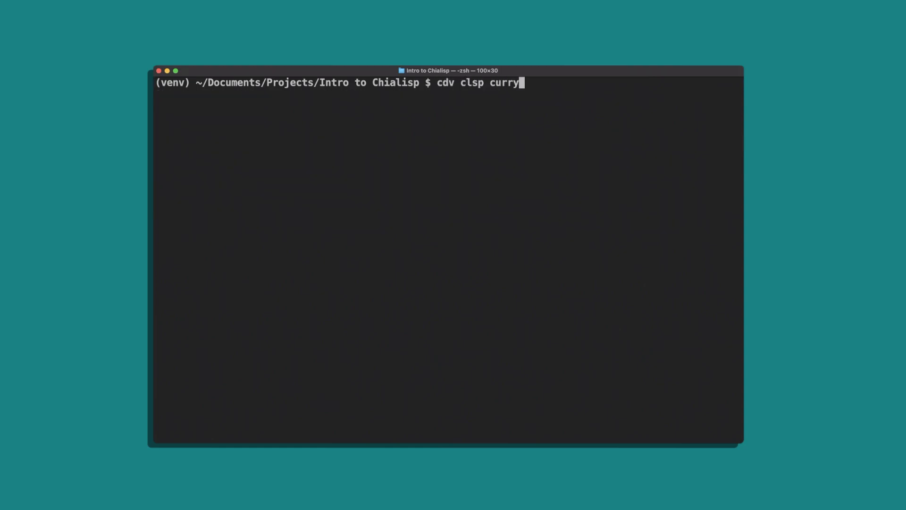
text(inner-puzzle.cl)
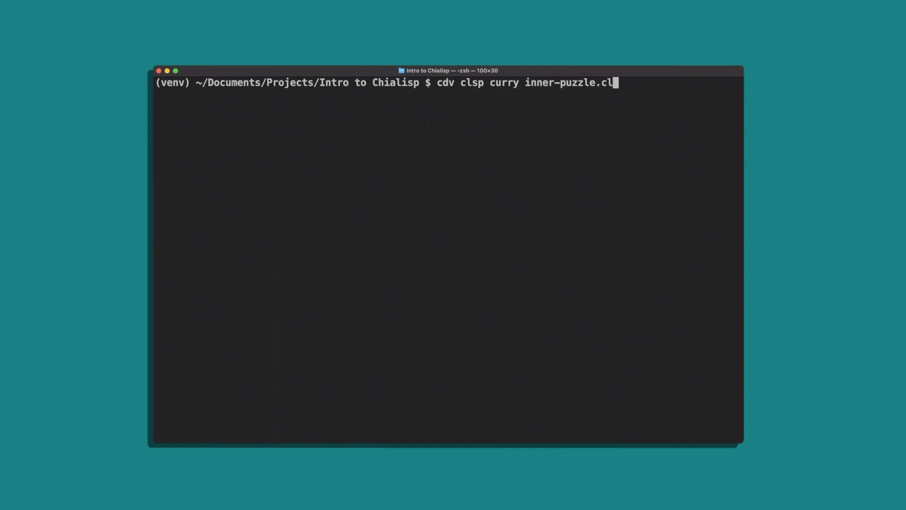
text(sp -a)
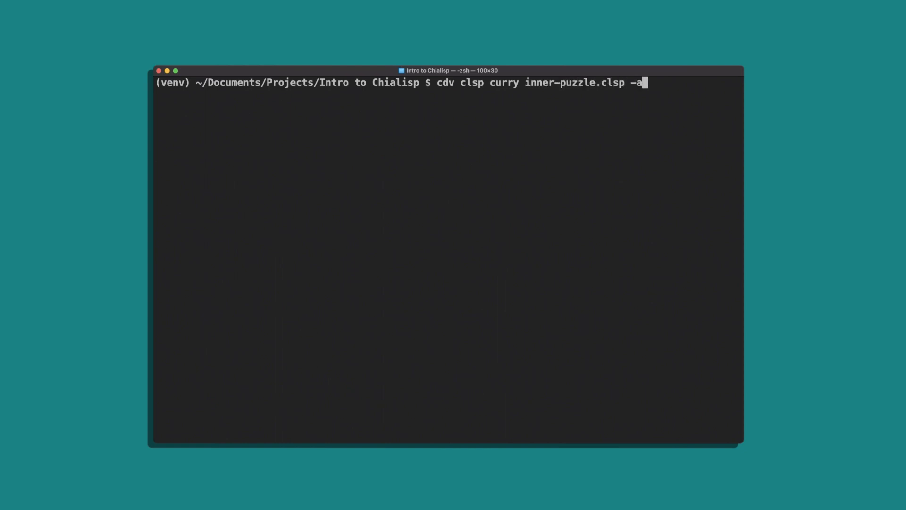
text(20)
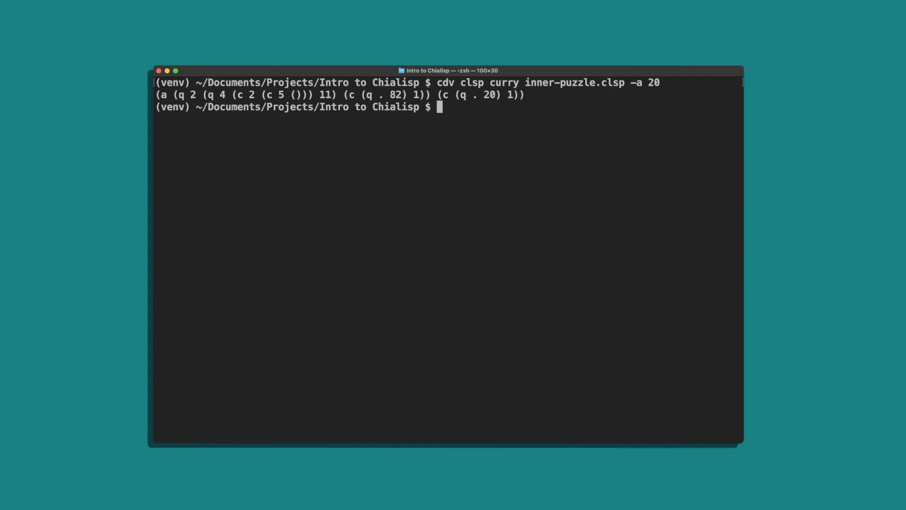
Curry outer-puzzle.clsp with the public key and the curried inner puzzle string
text(cdv clsp curry out)
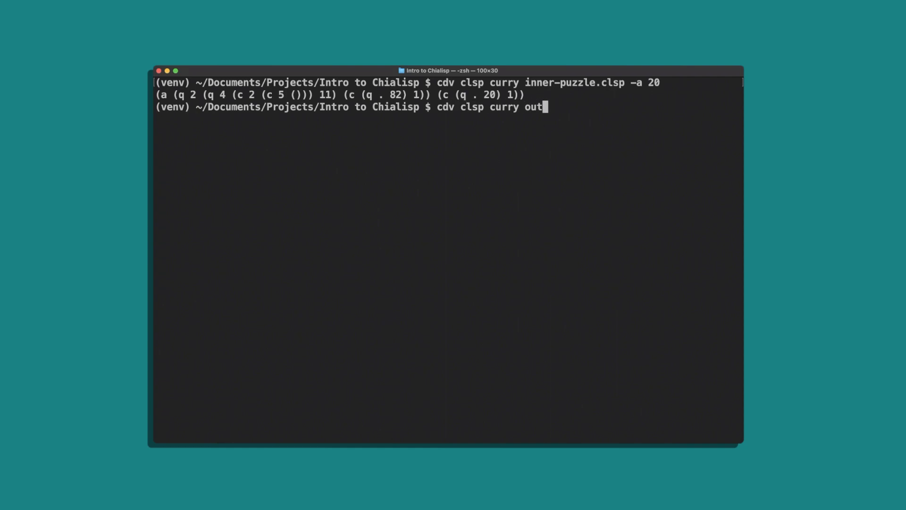
text(er-puzzle.clsp -)
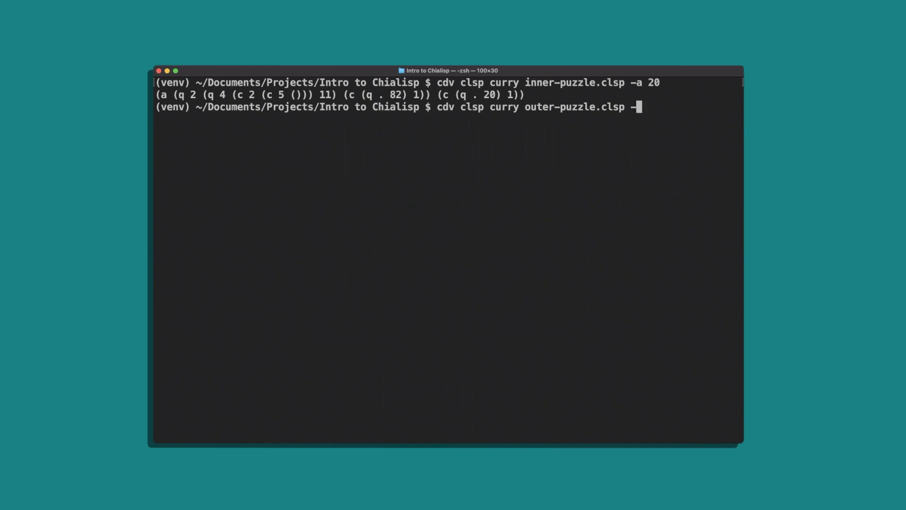
text(-a)
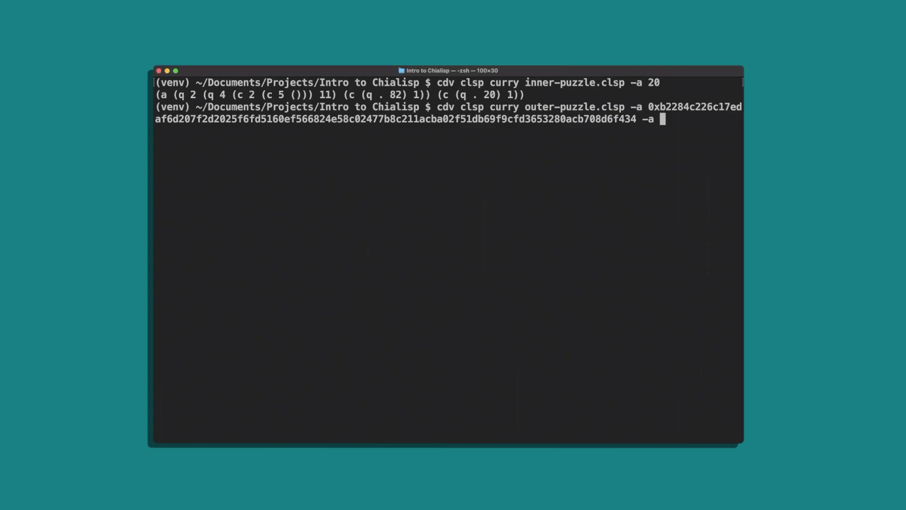
text('(a (q 2 (q 4 (c 2 (c 5 ())) 11) (c (q . 82) 1)) (c (q . 20) 1))')
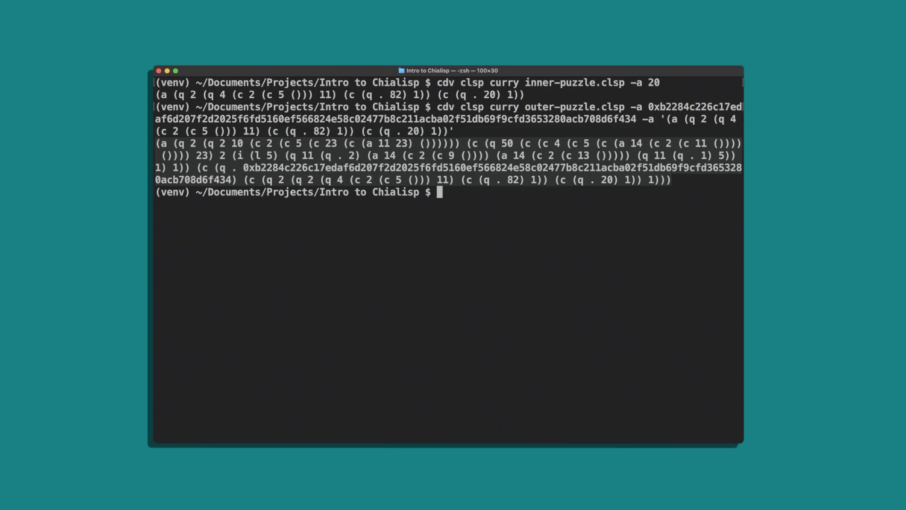
text(chia wallet get_address)
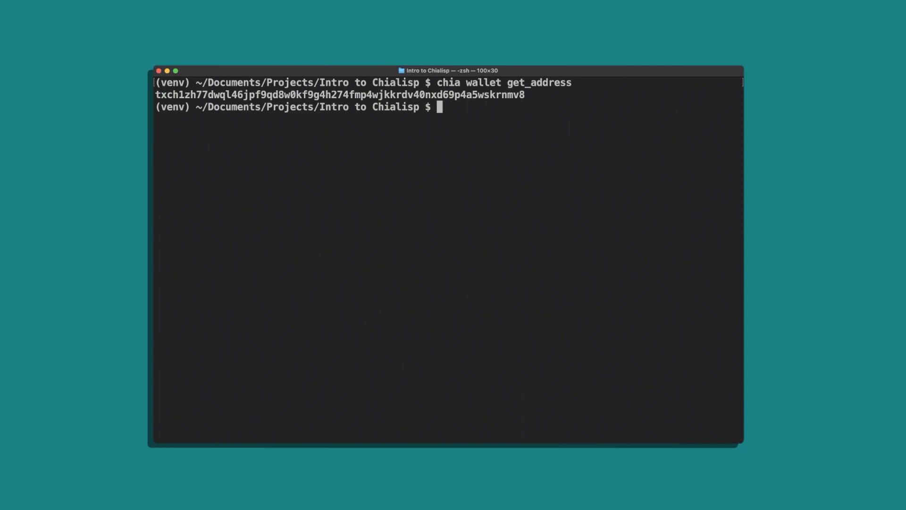
Decode the wallet address, compile the (51 ...) payment solution, and complete spendbundle.json
text(cdv decode txch1zh77dwql46jpf9qd8w0kf9g4h274fmp4wjkk)
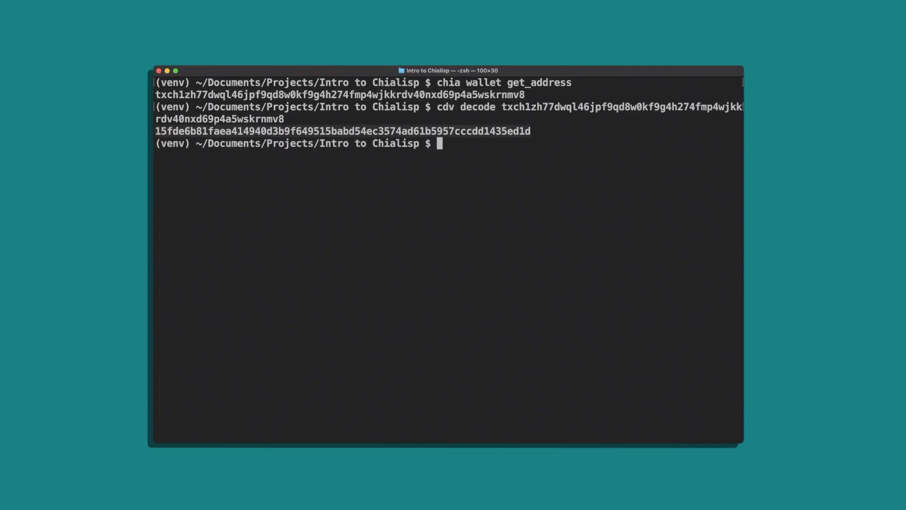
text(opc "(((51 0x15fde6b81faea414940d3b9f649515babd54ec3574ad61b5957cccdd1435ed1d 995)
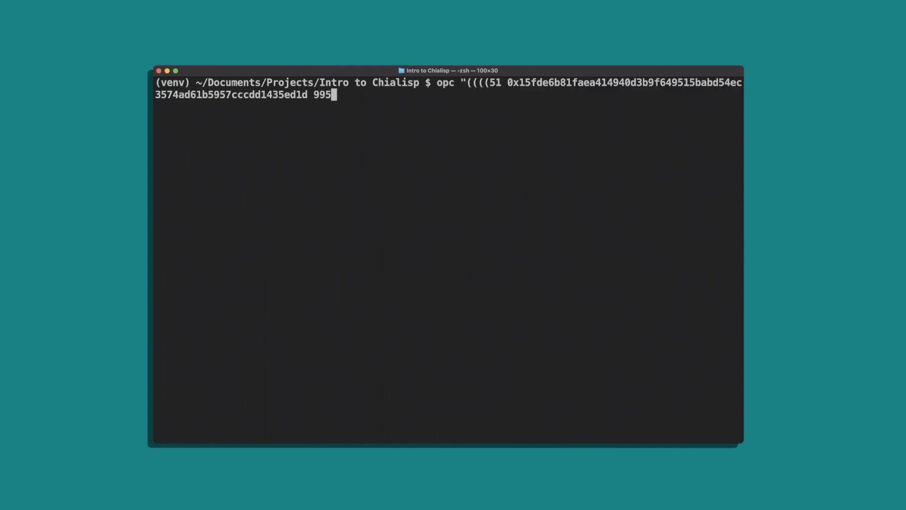
text(000)
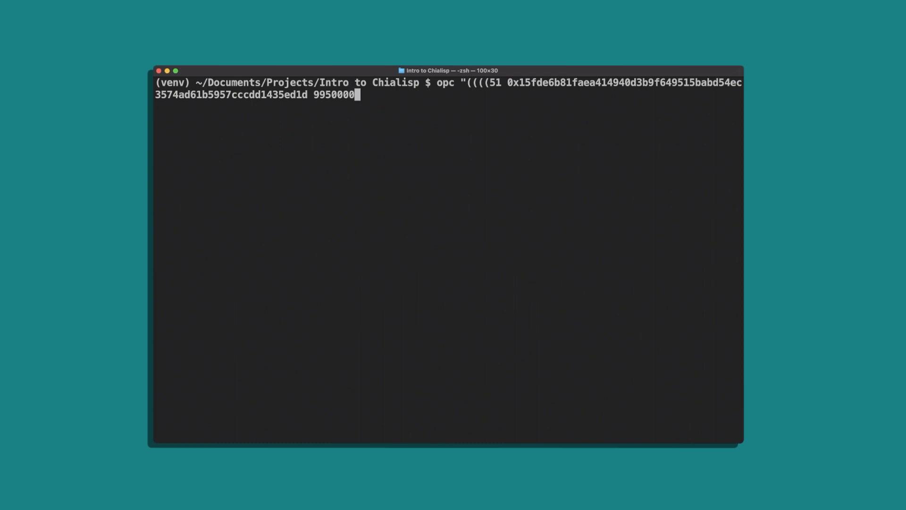
text(000))))")
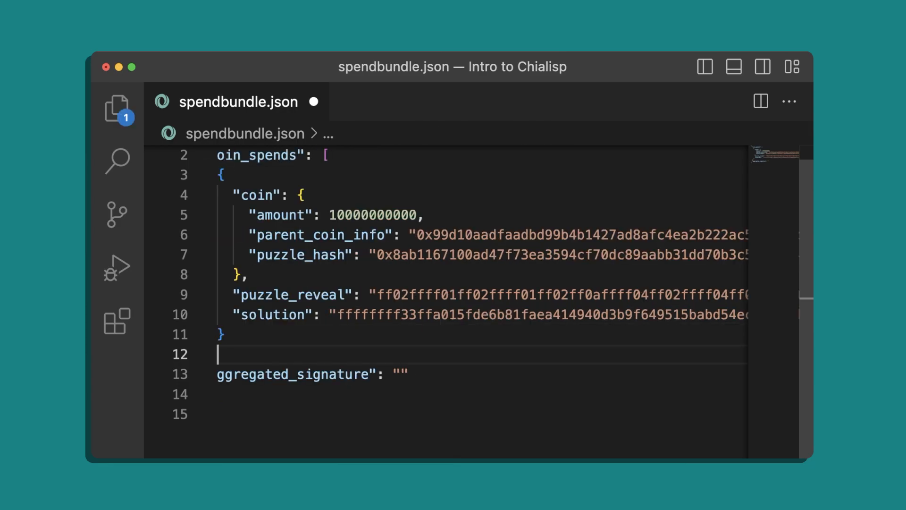
text(],)
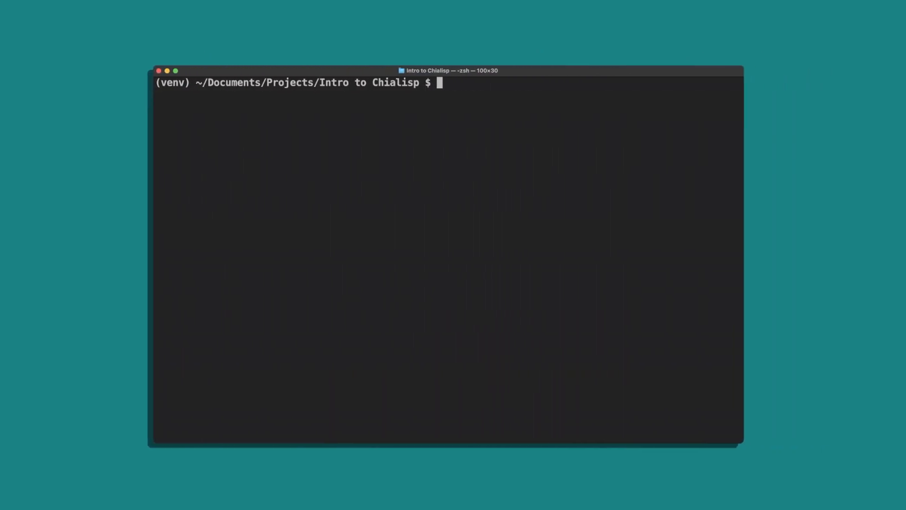
Hash the solution with opc -H and concat it with the other hex values
text(opc -H "(((51 0x15fde6b81faea414940d3b9f649515babd54ec3574ad61b5957cccdd1435ed1d)
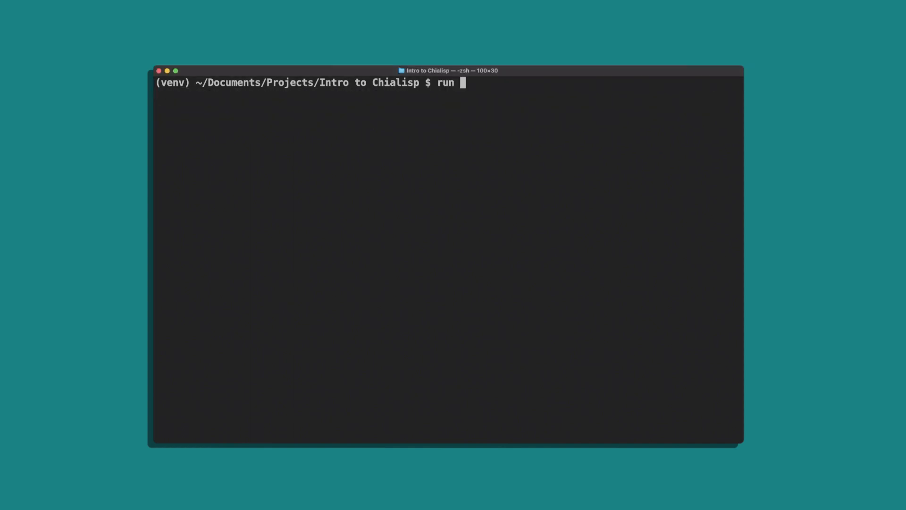
text('(concat 0x94b4594e22ca43c01d939dfeb2b9c764721777cc766acf2cfce23c4fcbcf642d 0x)
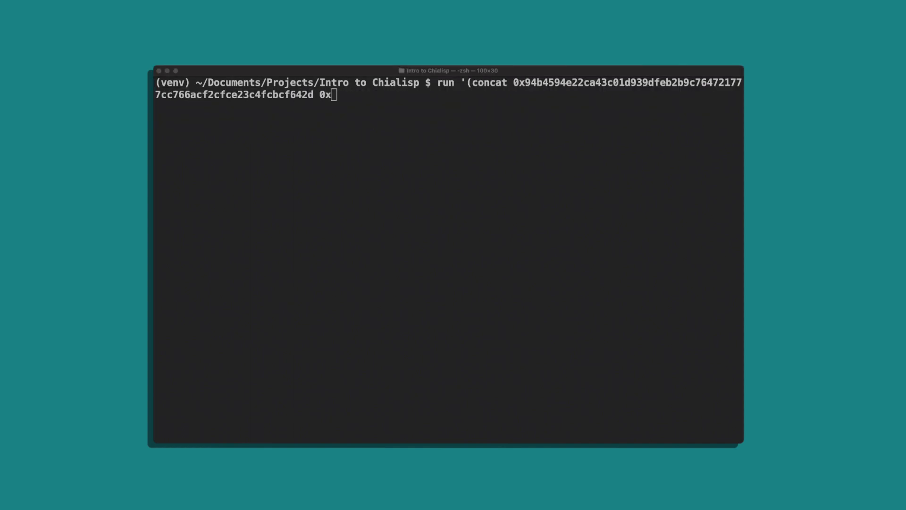
text(7207a5850832e729c4b4afb94b18dde83e02cbafcbfa302336efcb0367fa7b8f 0xae83525ba8d1dd3f09b277de18ca3e43fc0af20d20c4b3e92ef2a48bd291ccb2))
text(cdv)
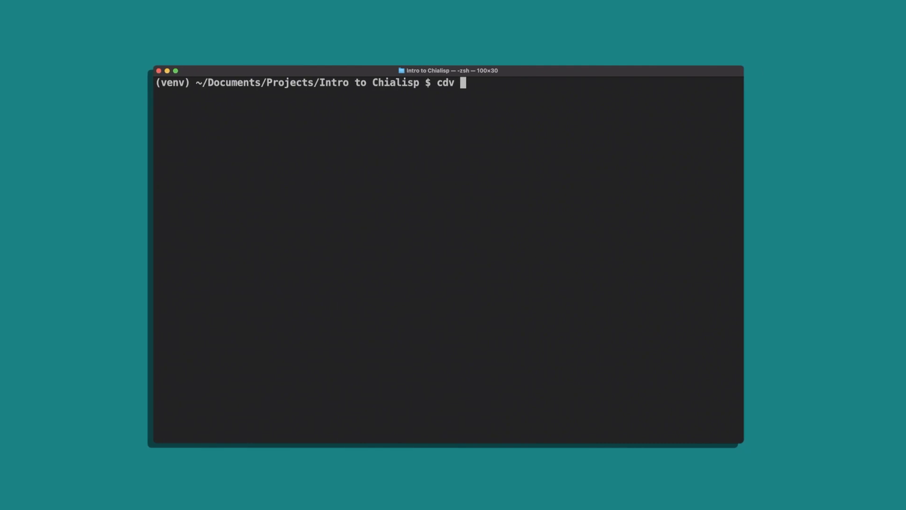
Type cdv rpc pushtx spendbundle.json at the prompt without running it
text(rpc p)
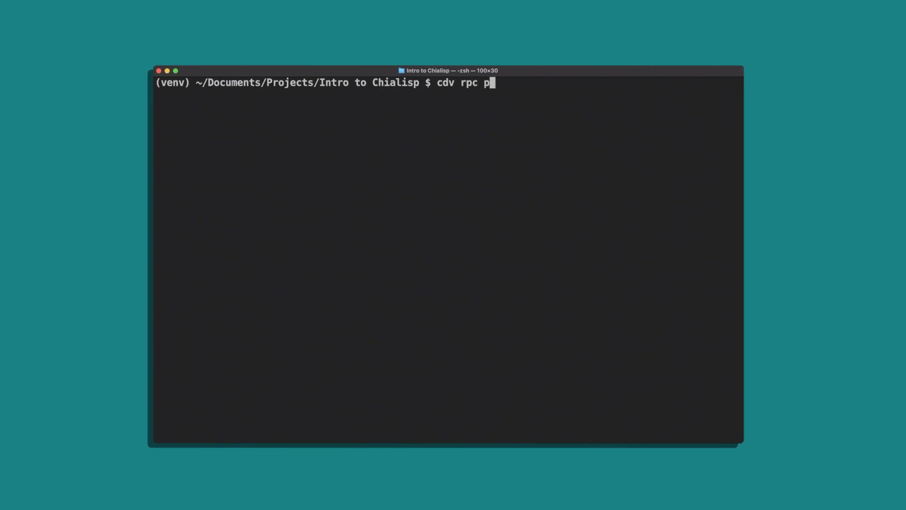
text(ushtx)
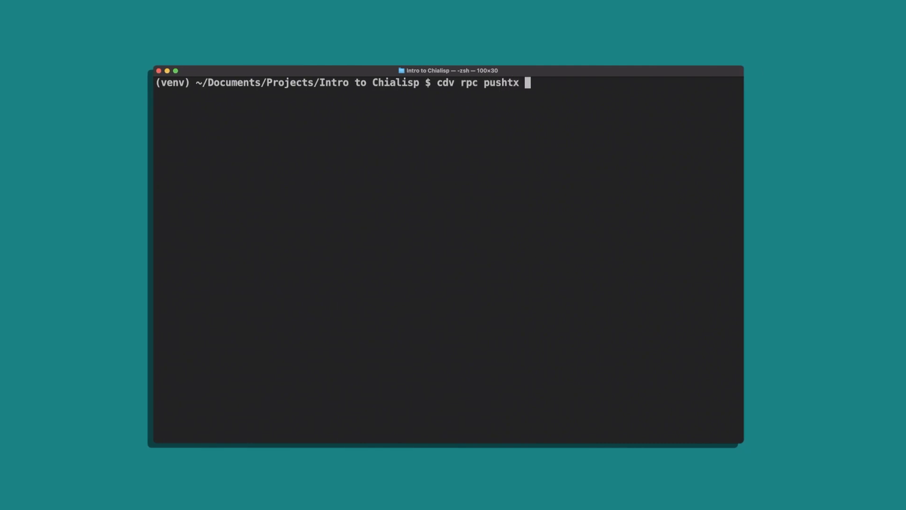
text(spendbundle.js)
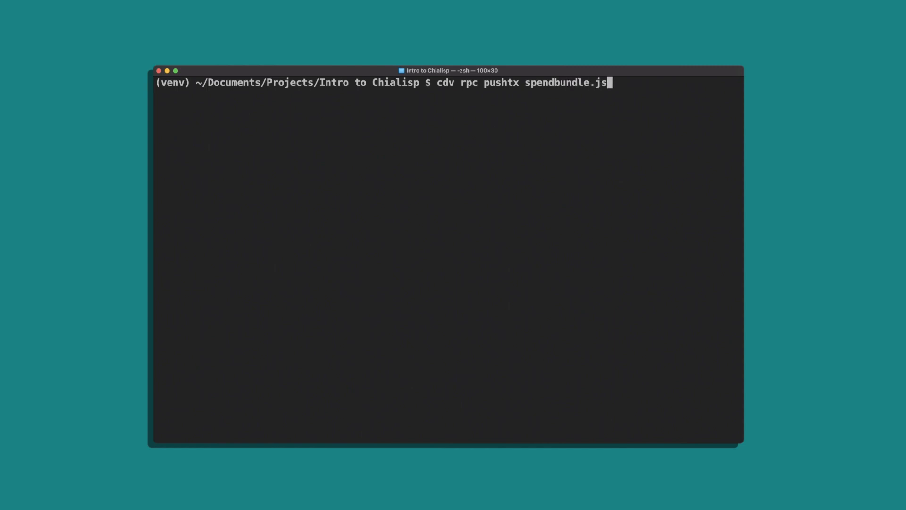
text(on)
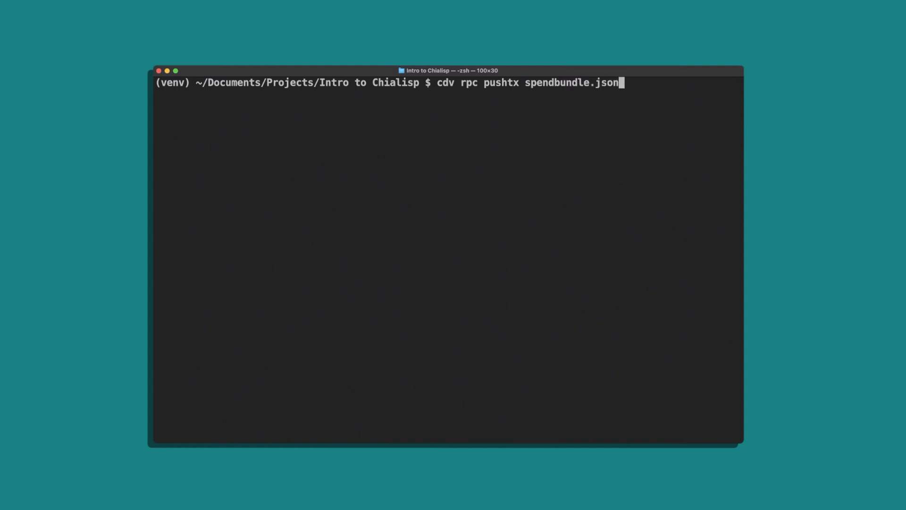